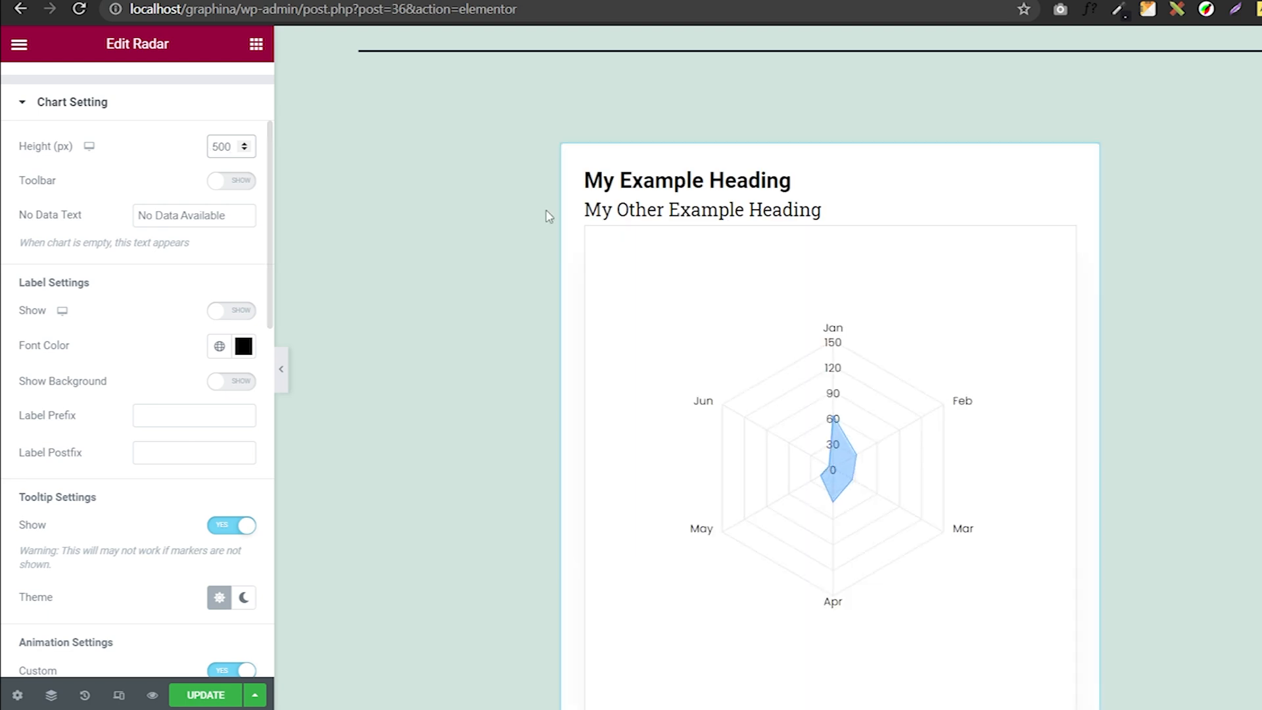
Enable the chart toolbar switch, toggling it off and back on.
click(232, 180)
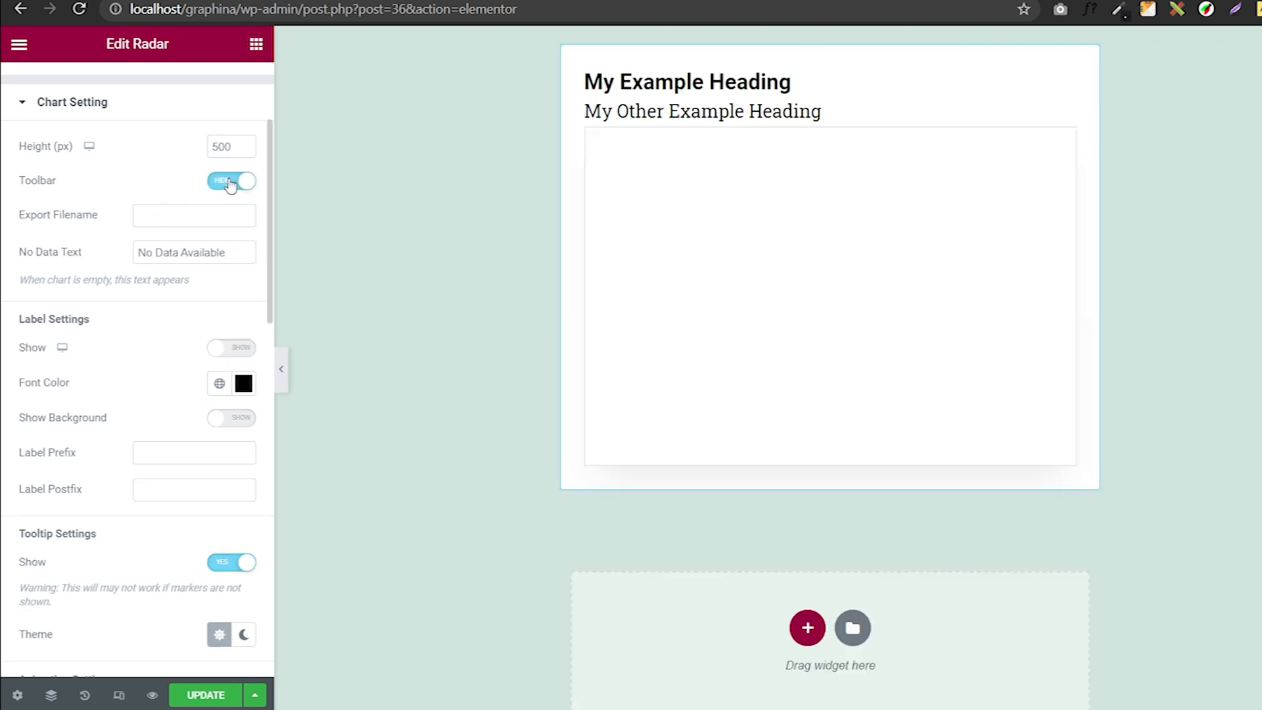
click(232, 181)
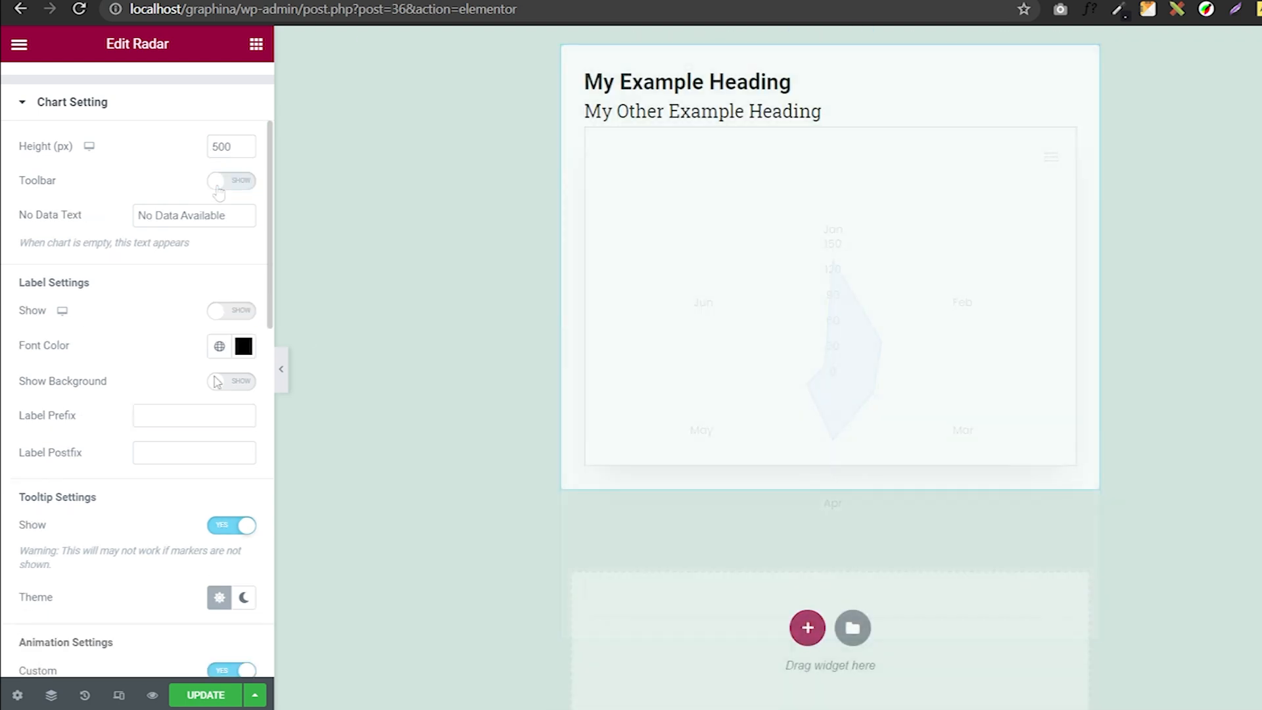
click(231, 310)
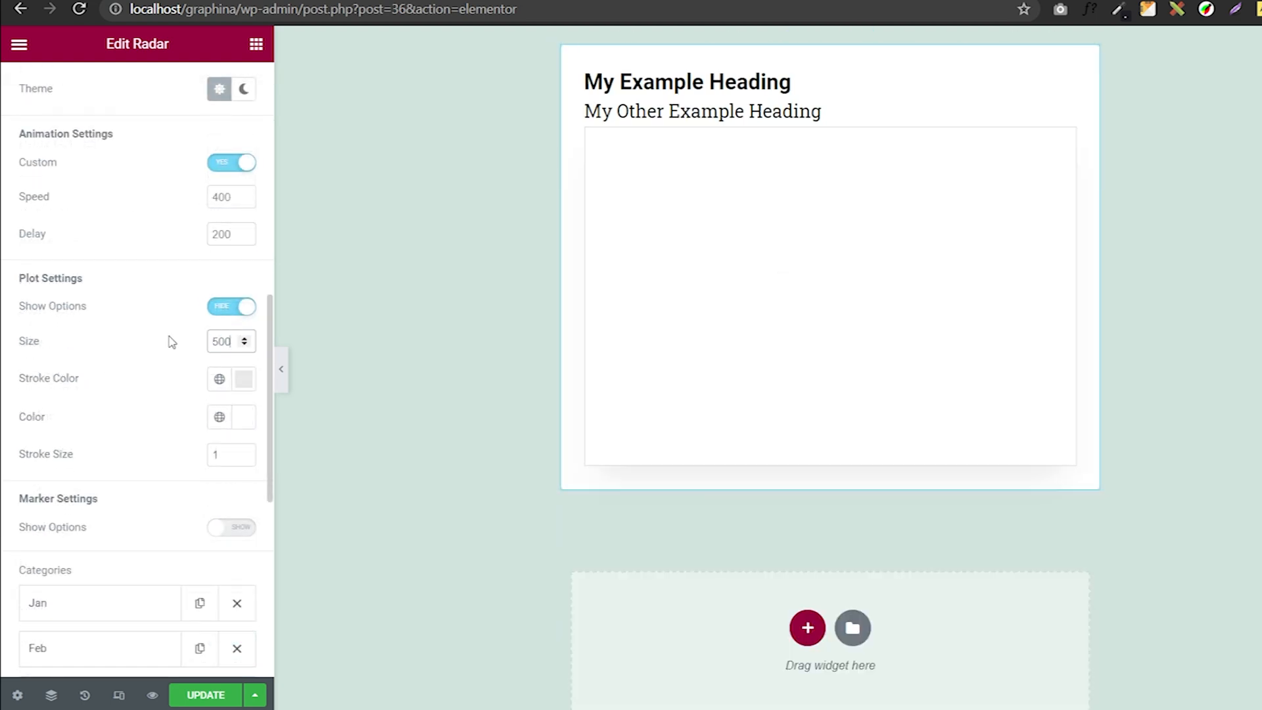
Choose the dark red shade #C14E4E as the radar plot fill colour.
click(243, 262)
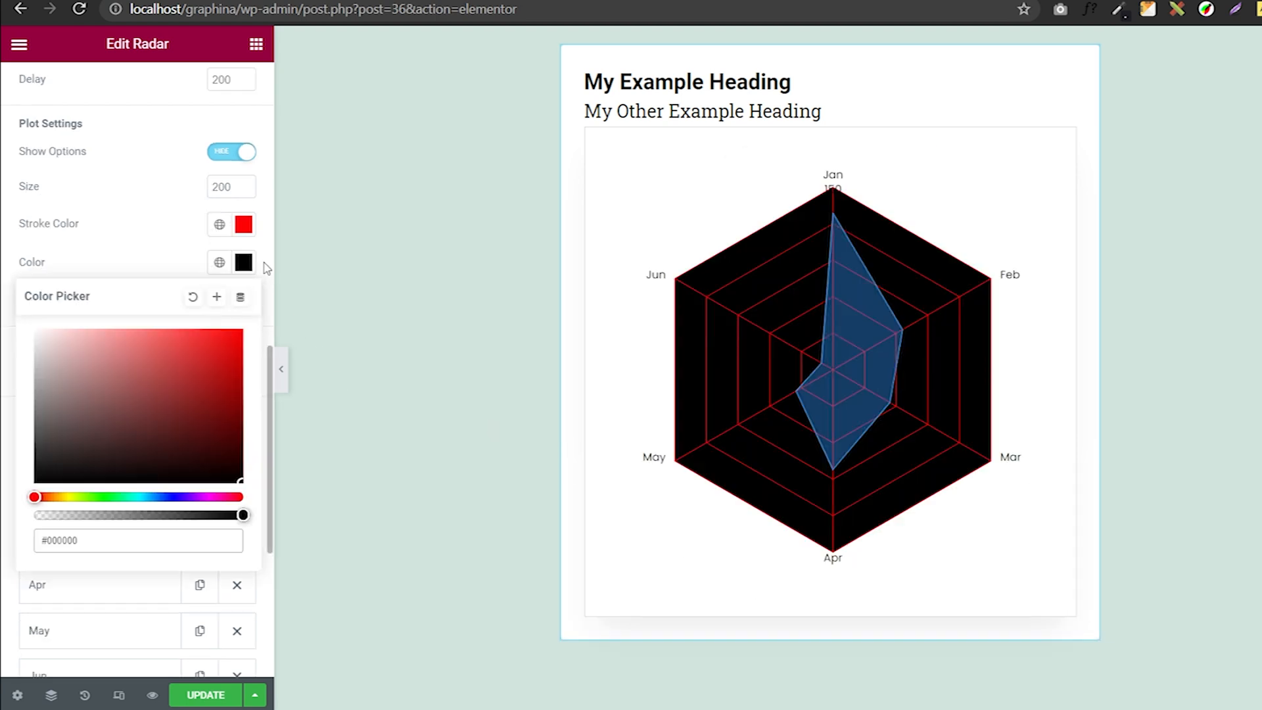
click(158, 367)
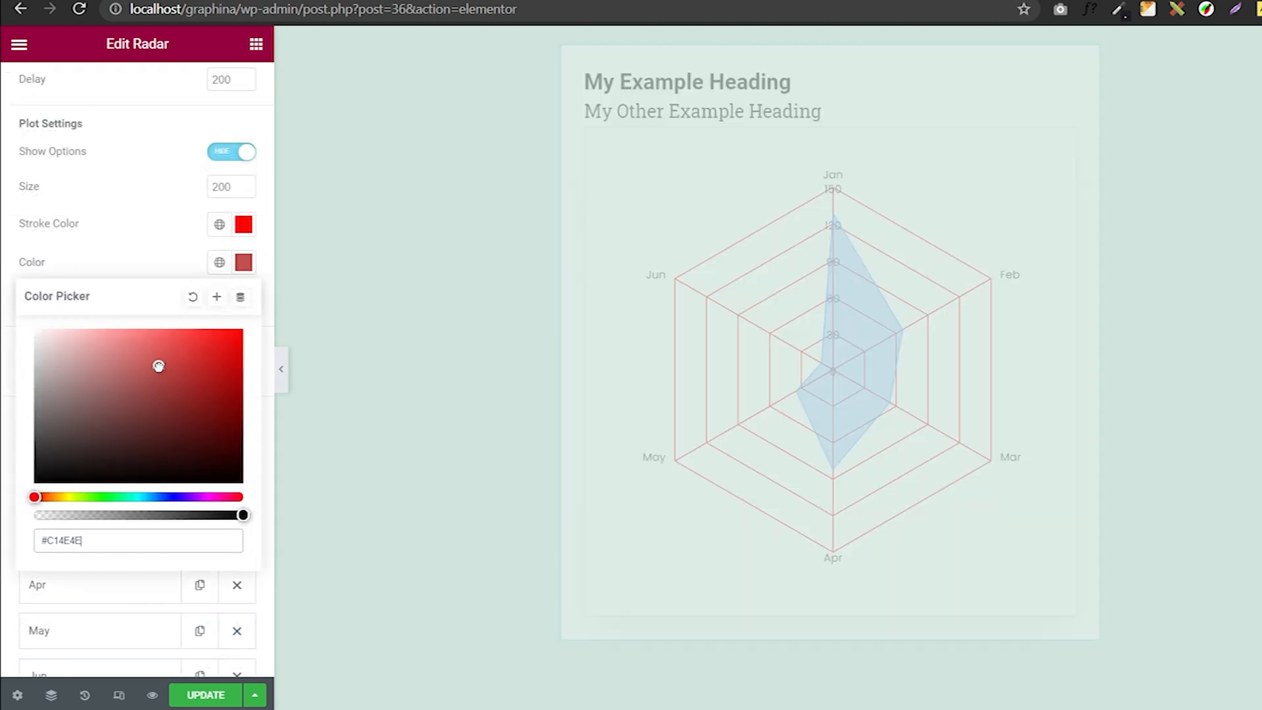